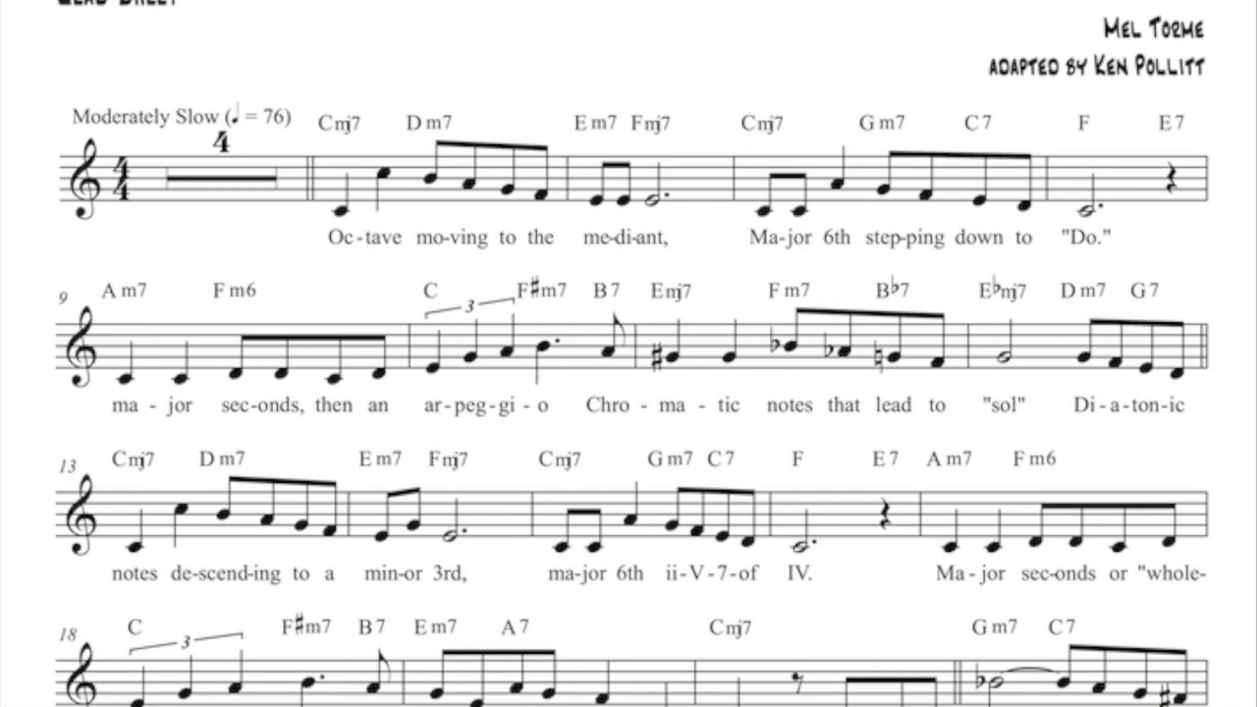
scroll("down", 3)
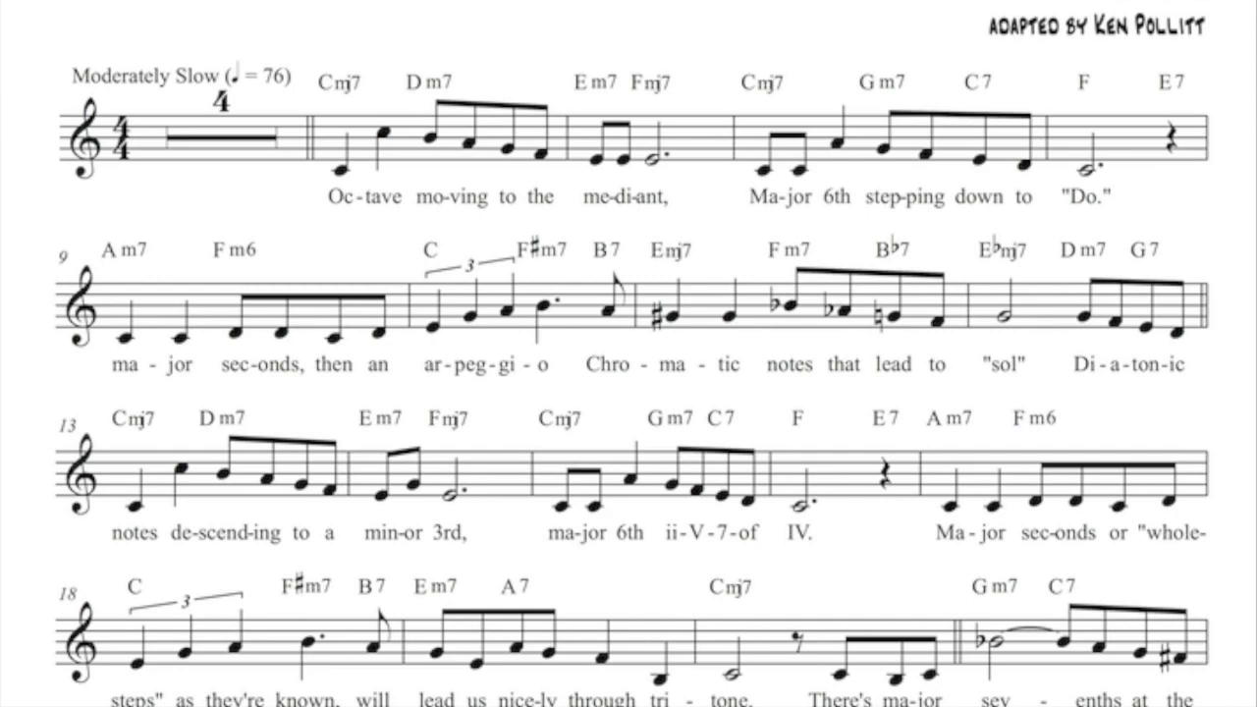
scroll("down", 3)
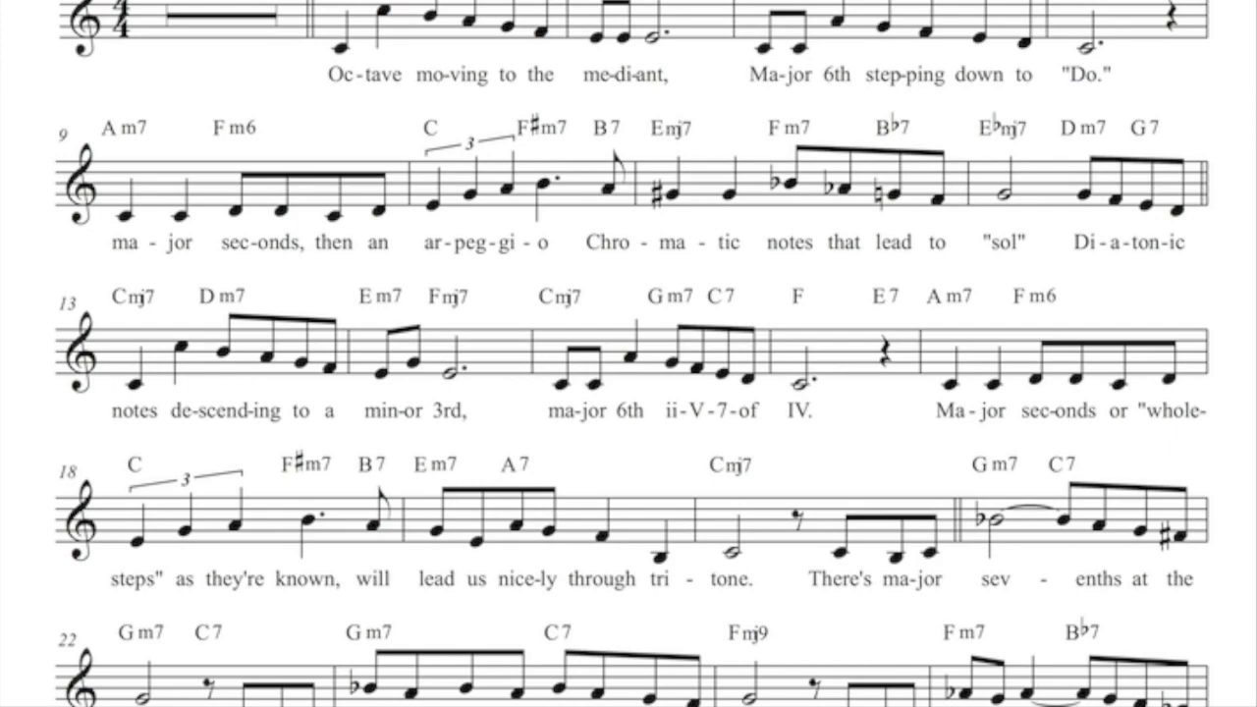
scroll("down", 3)
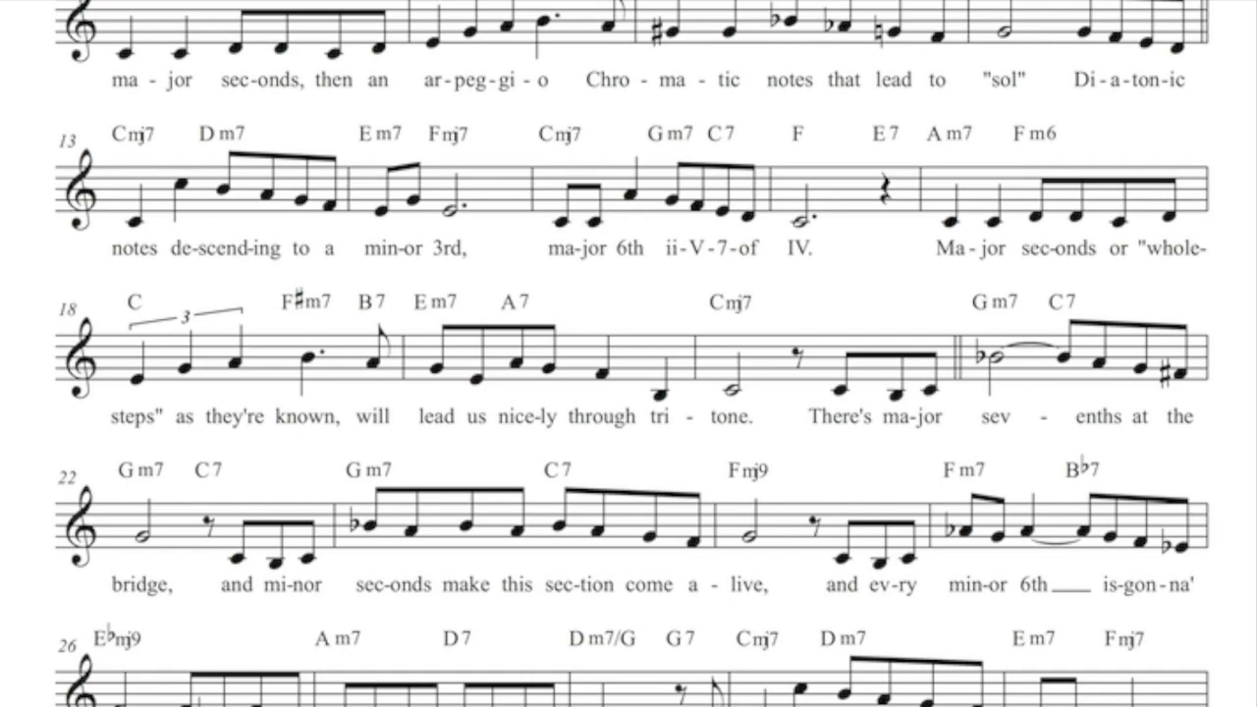
scroll("down", 3)
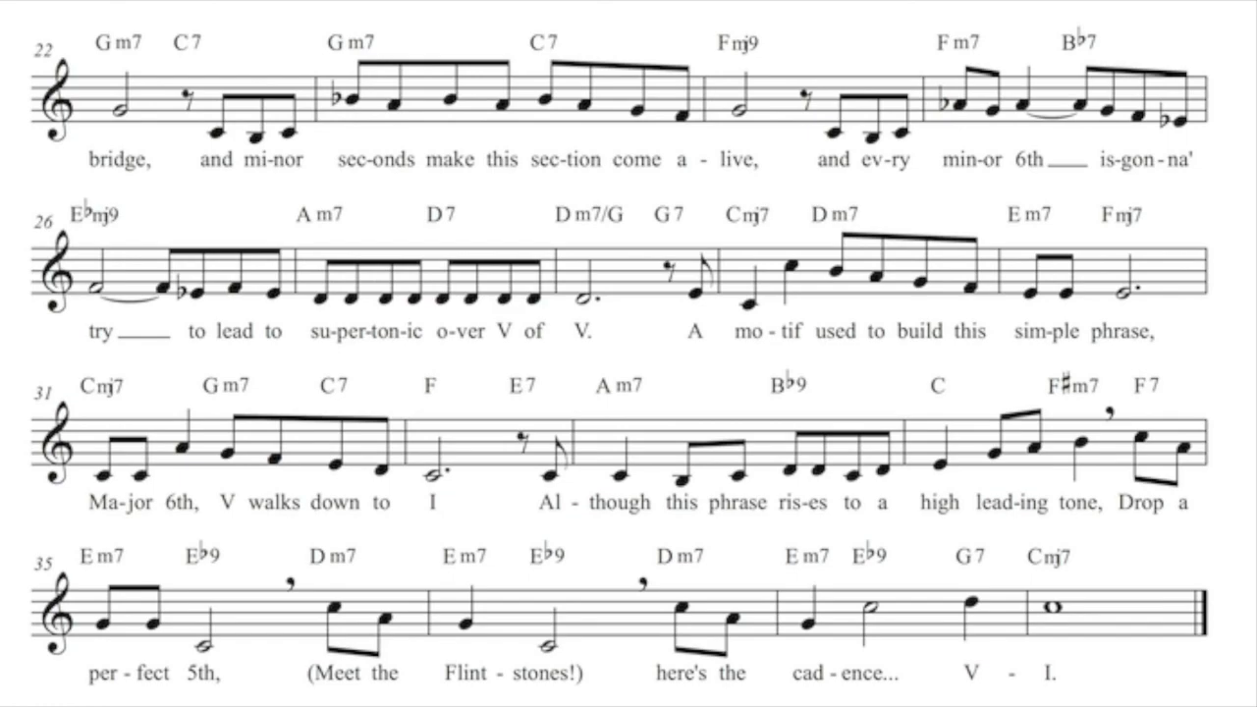
scroll("down", 3)
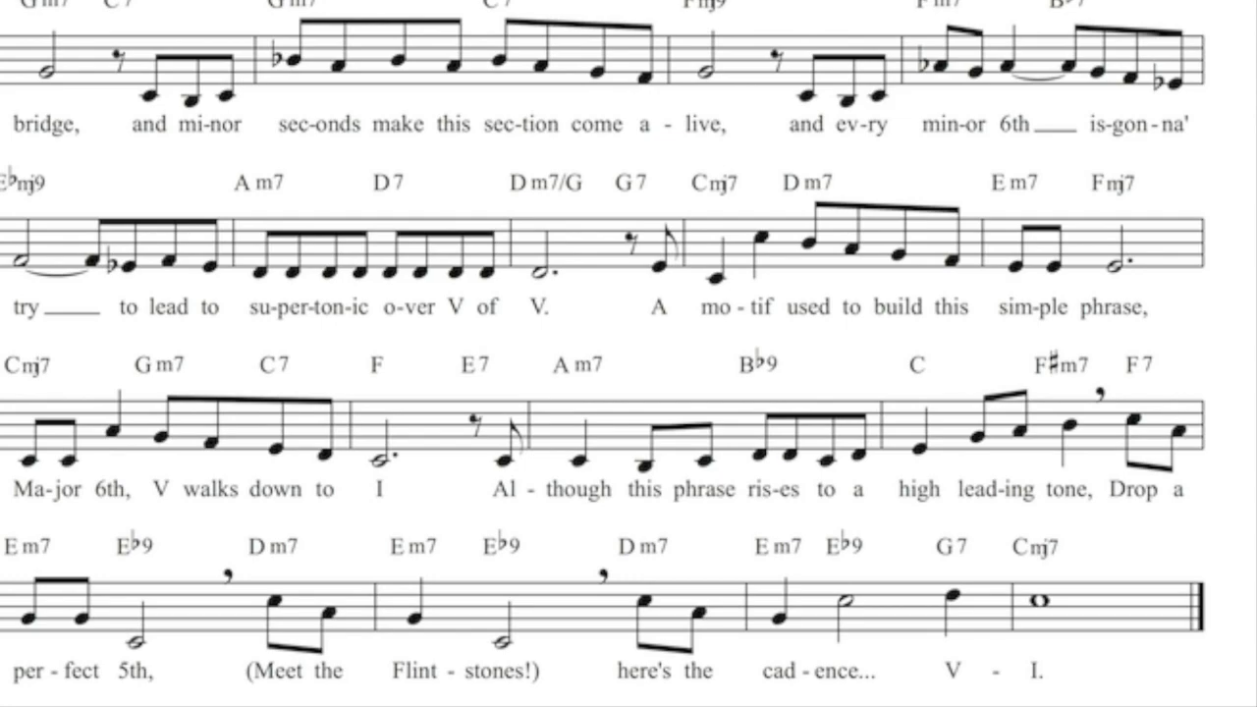